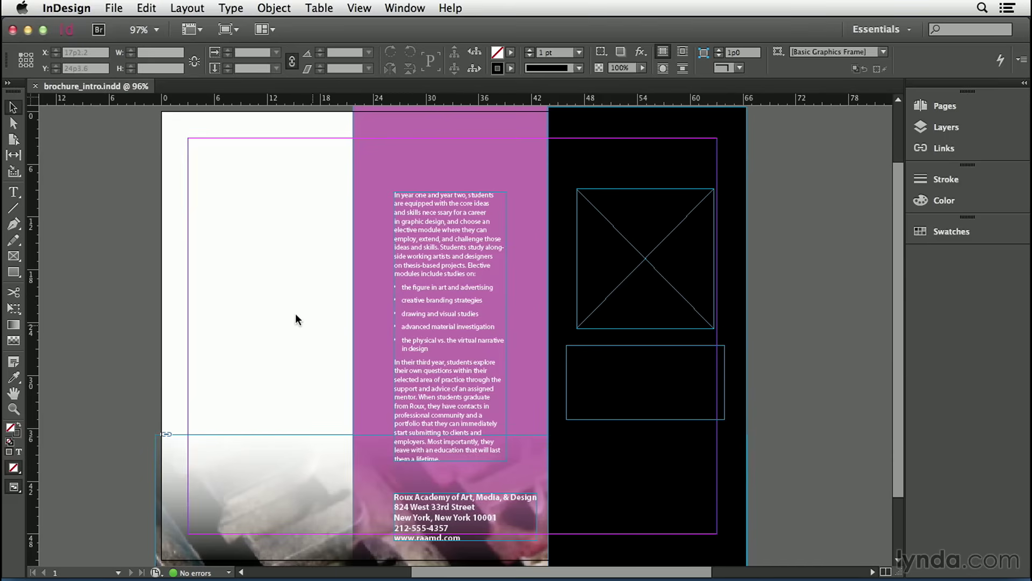
Deselect the spread and switch to the Type tool for drawing a text frame
left_click(12, 192)
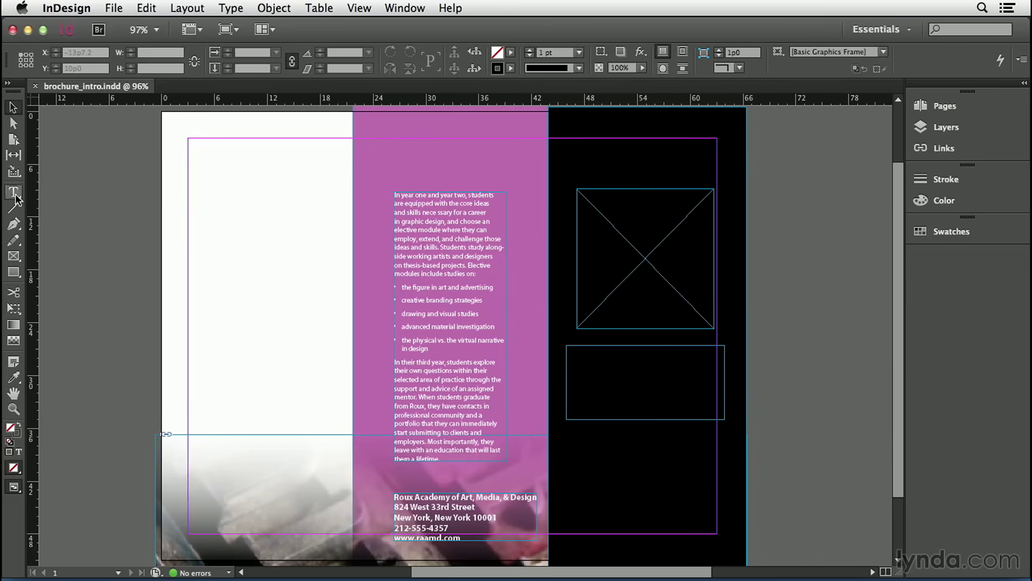
left_click(13, 193)
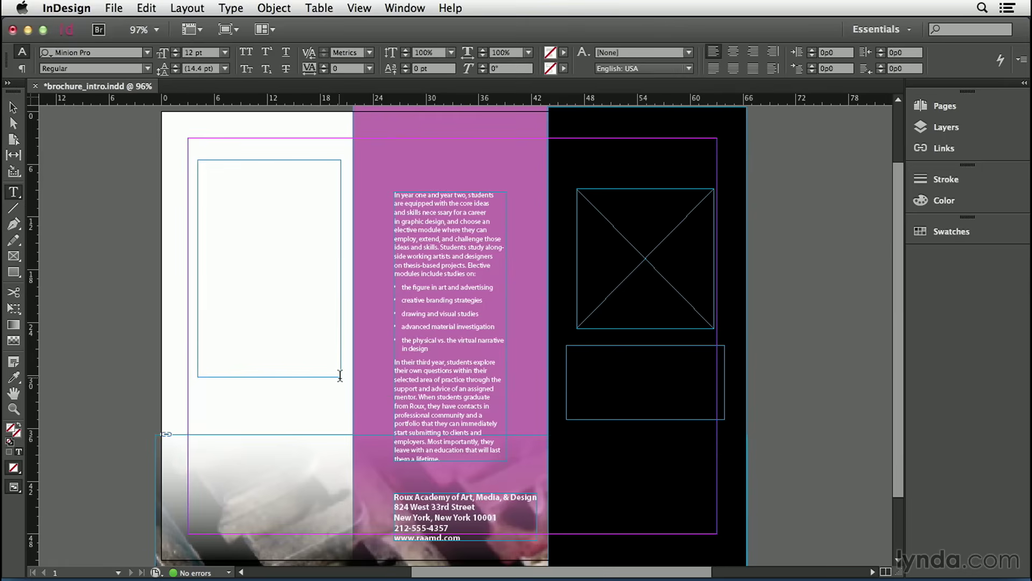
Test-type 'om!' in the new frame, delete it, and leave the cursor in the empty frame ready for File
left_click(200, 163)
type("Hi m")
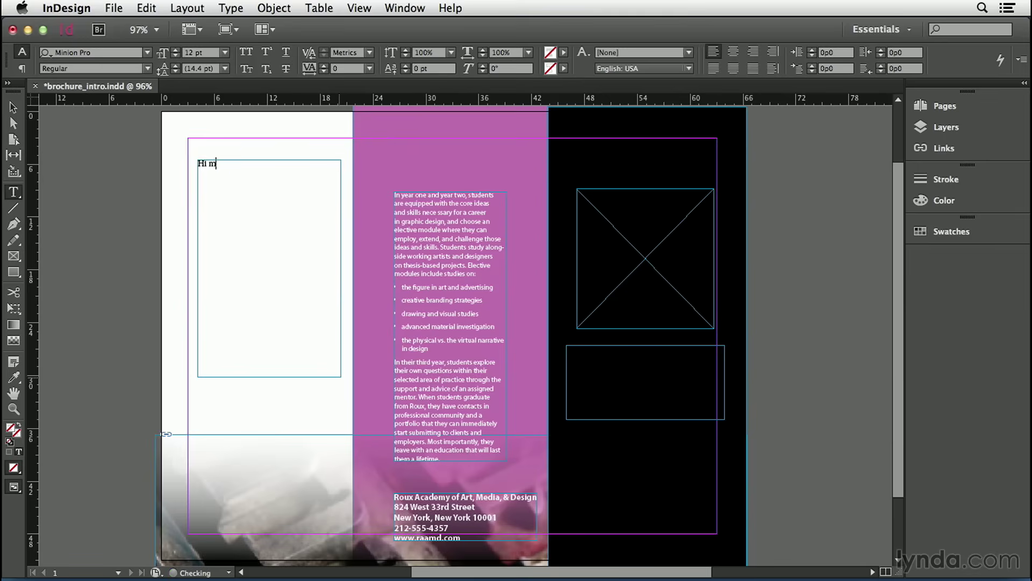
type("om!")
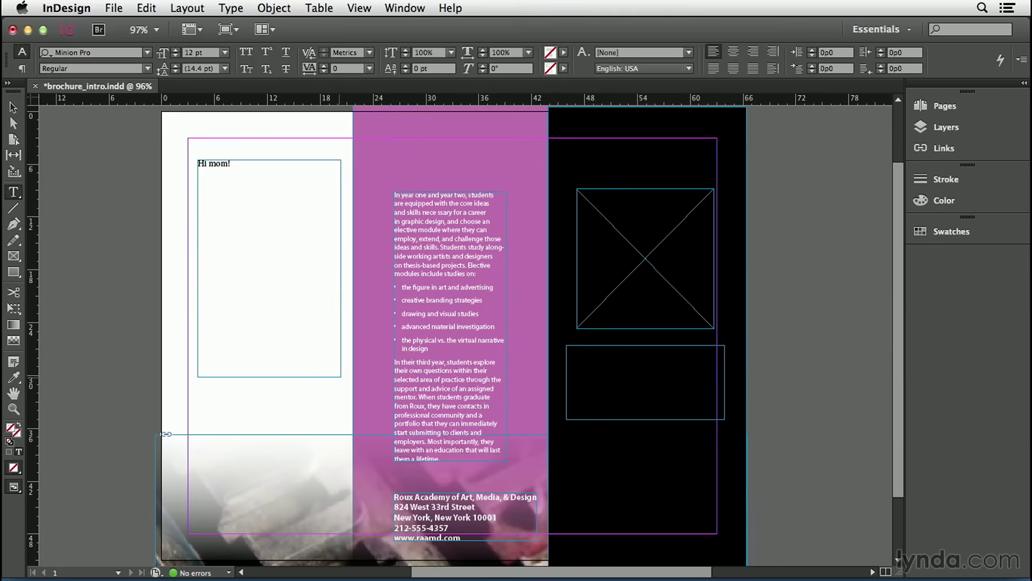
double_click(213, 162)
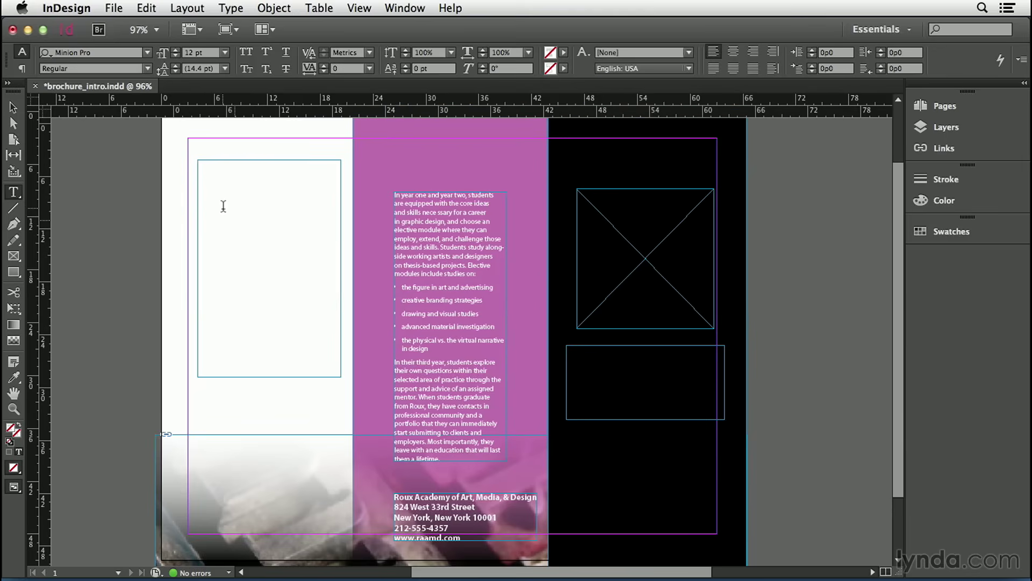
left_click(198, 163)
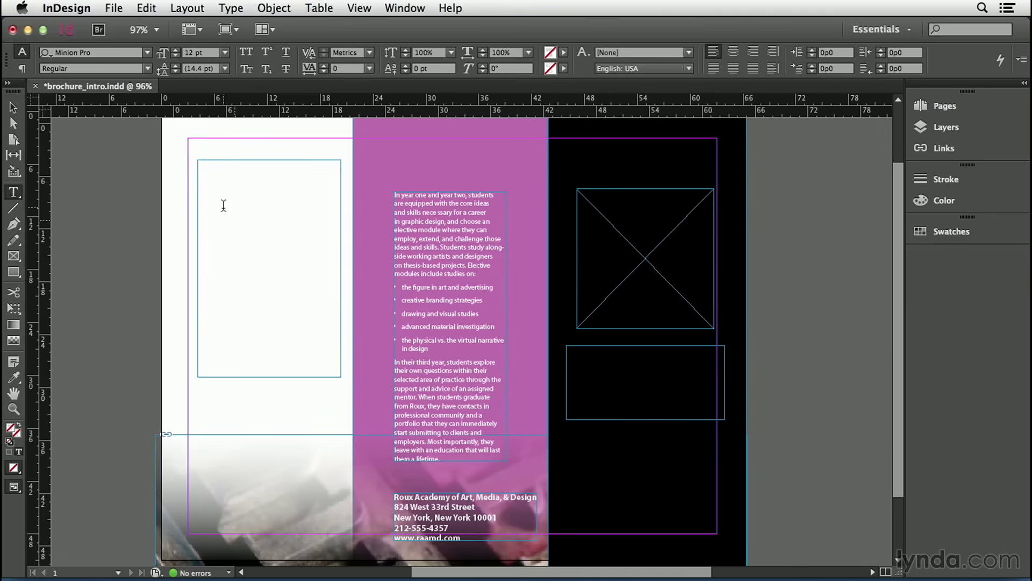
left_click(200, 164)
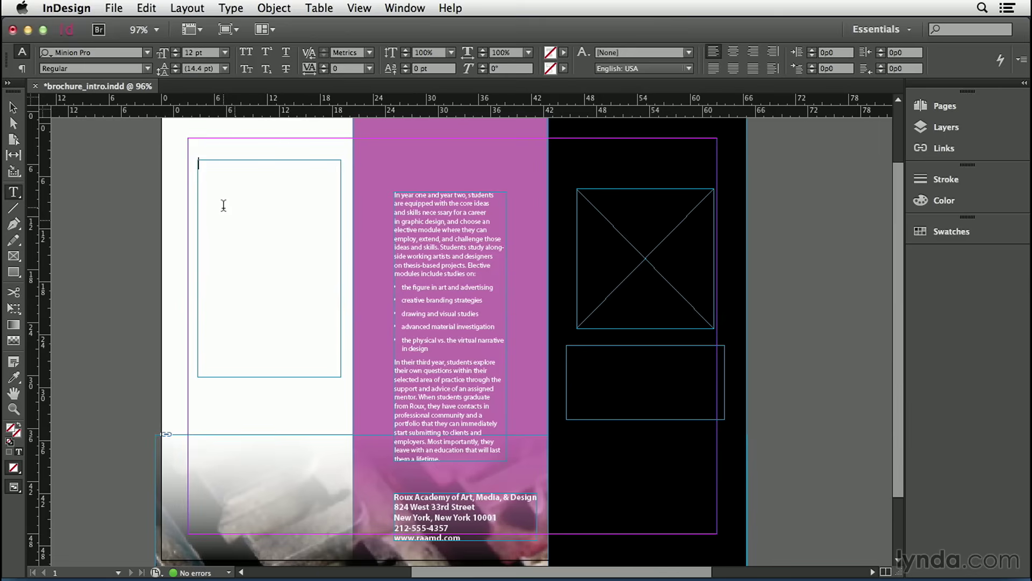
left_click(113, 7)
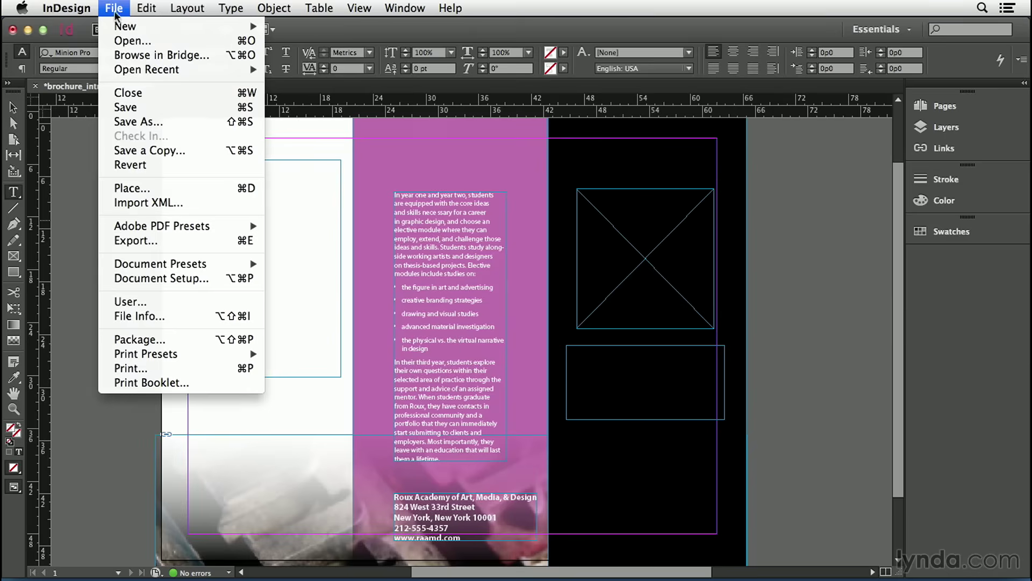
Place brochure_intro.rtf into the left text frame via the Place dialog
left_click(131, 189)
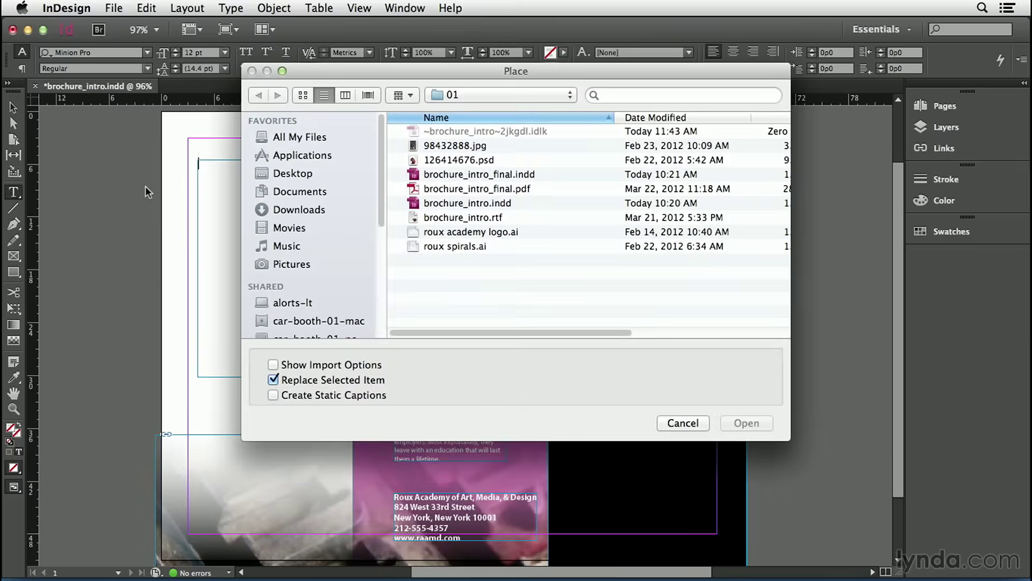
left_click(464, 217)
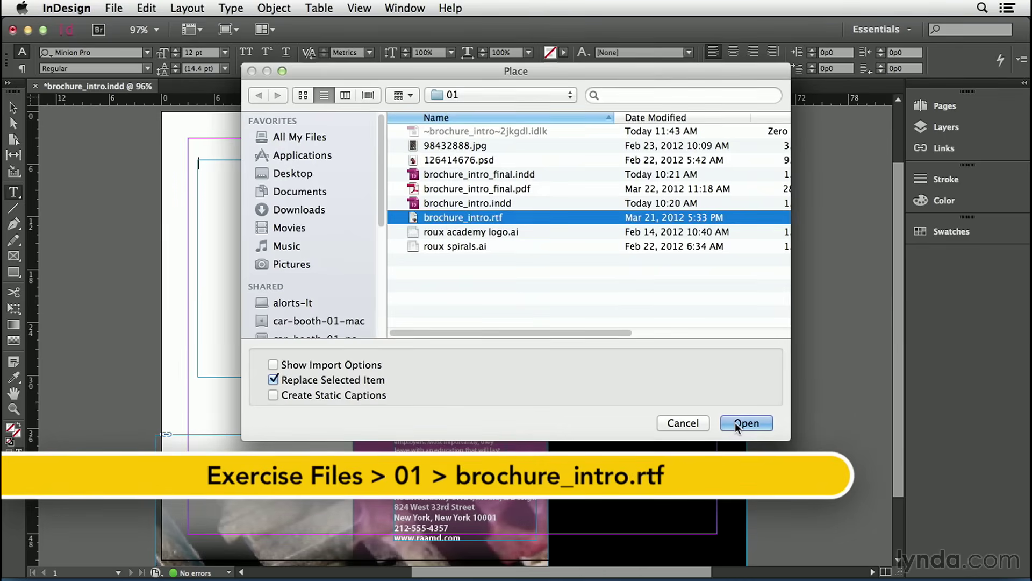
left_click(746, 423)
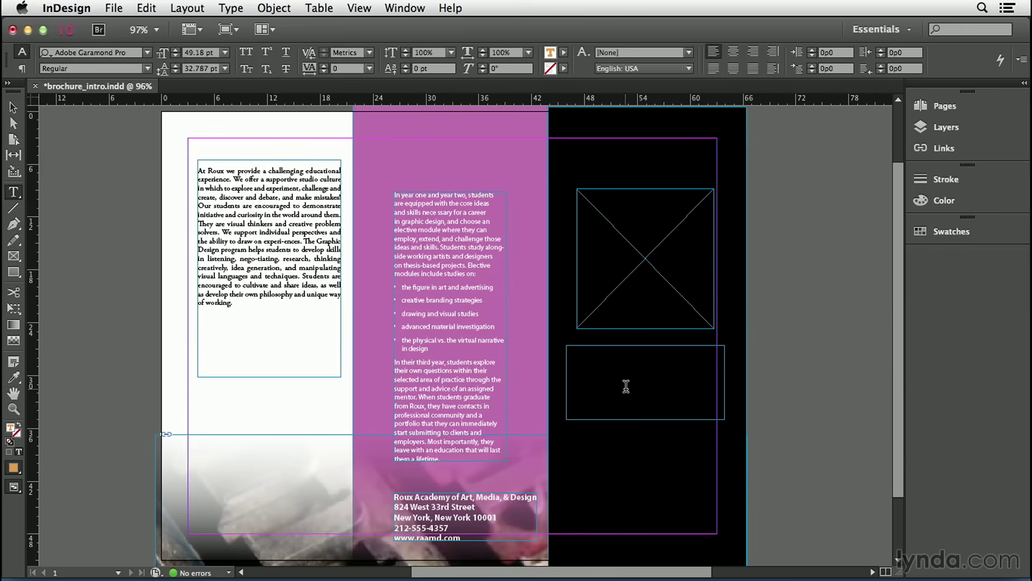
Enter the heading 'graphic design at roux' in the lower frame on the black panel
type("g")
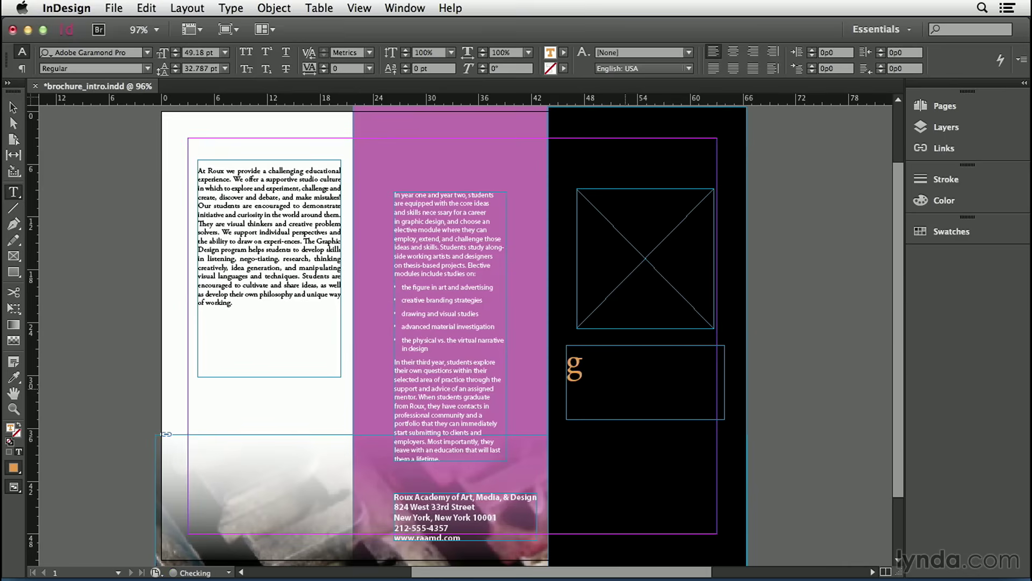
type("raphic design at roux")
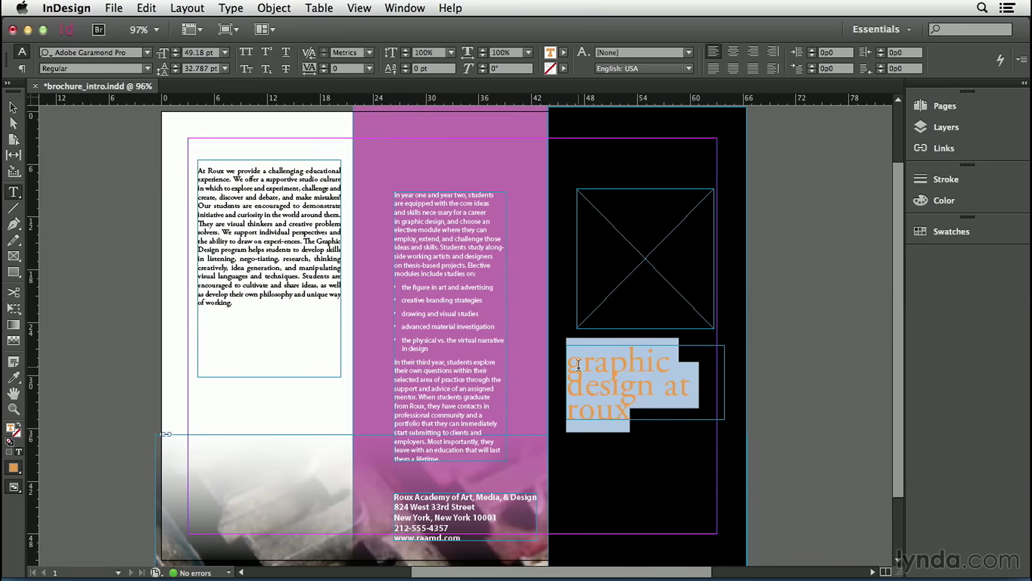
mouse_move(212, 90)
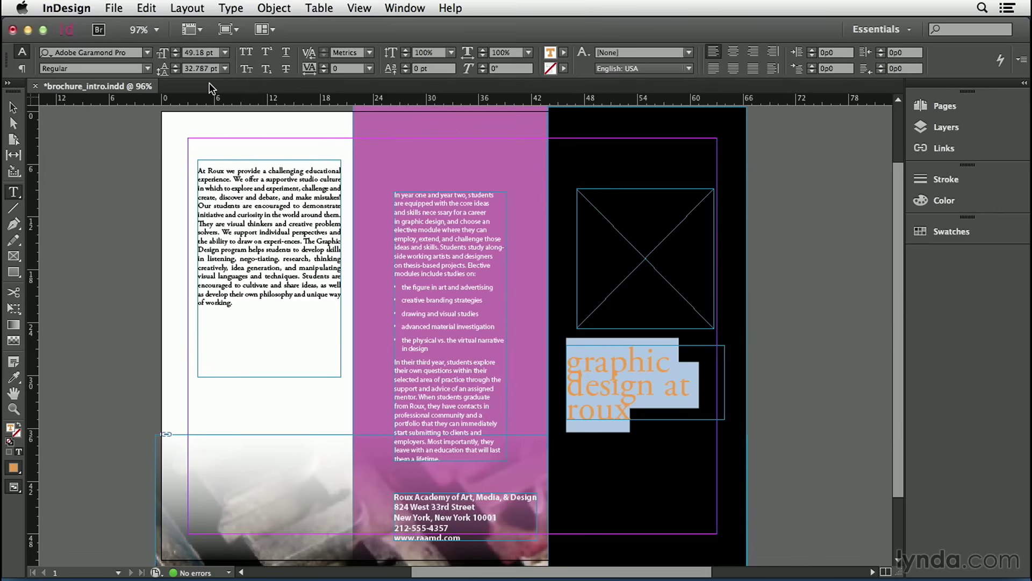
Toggle All Caps so the heading reads GRAPHIC DESIGN AT ROUX
left_click(245, 52)
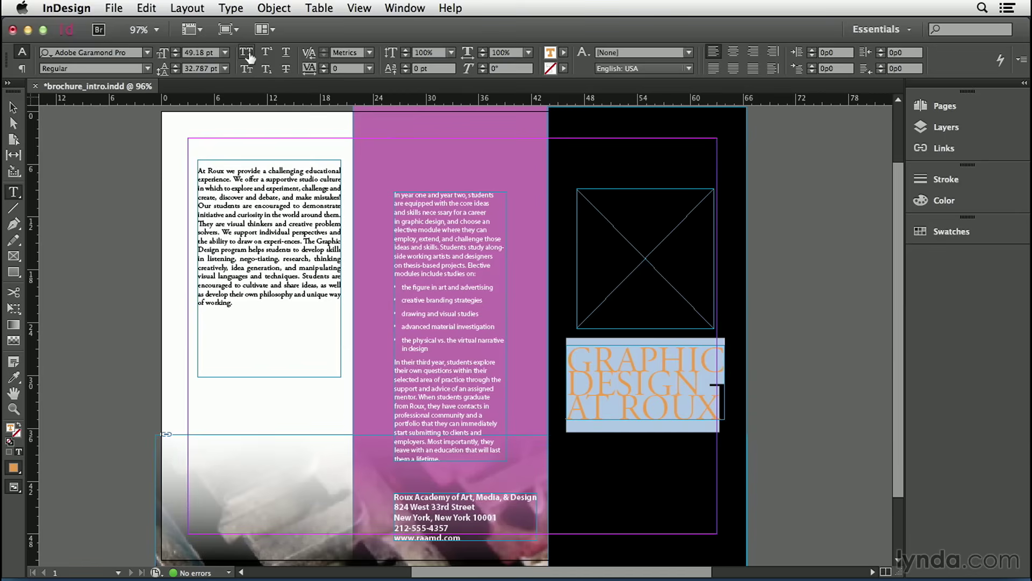
left_click(245, 52)
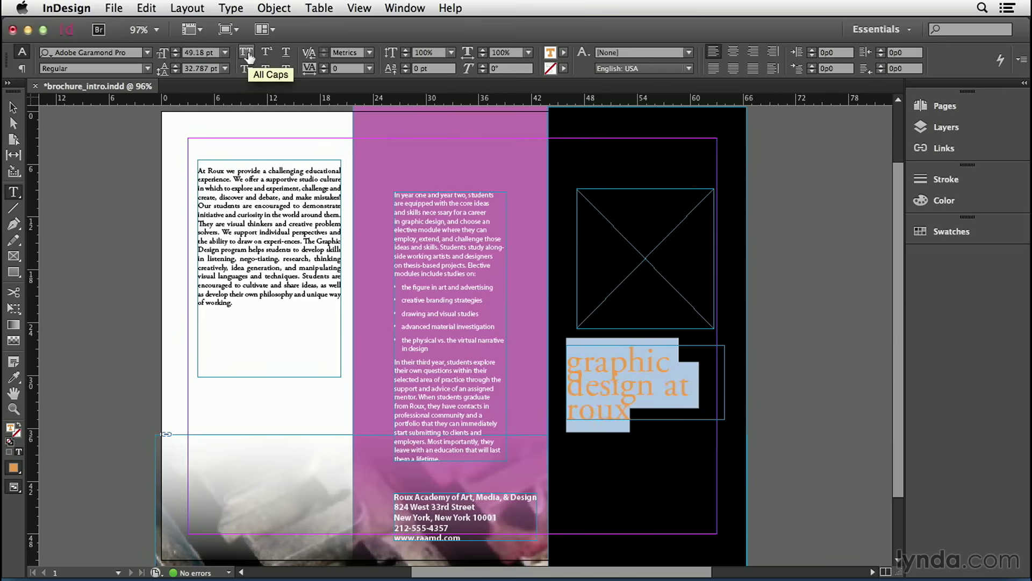
left_click(245, 51)
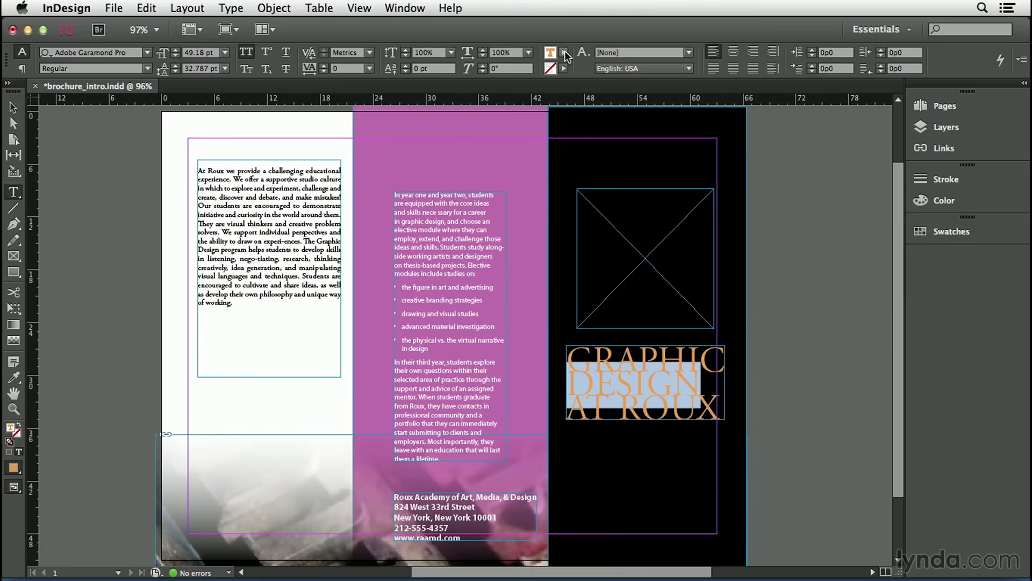
Fill the word DESIGN with the blue R=72 G=123 B=189 swatch, then select the pink panel's last sentence
left_click(550, 52)
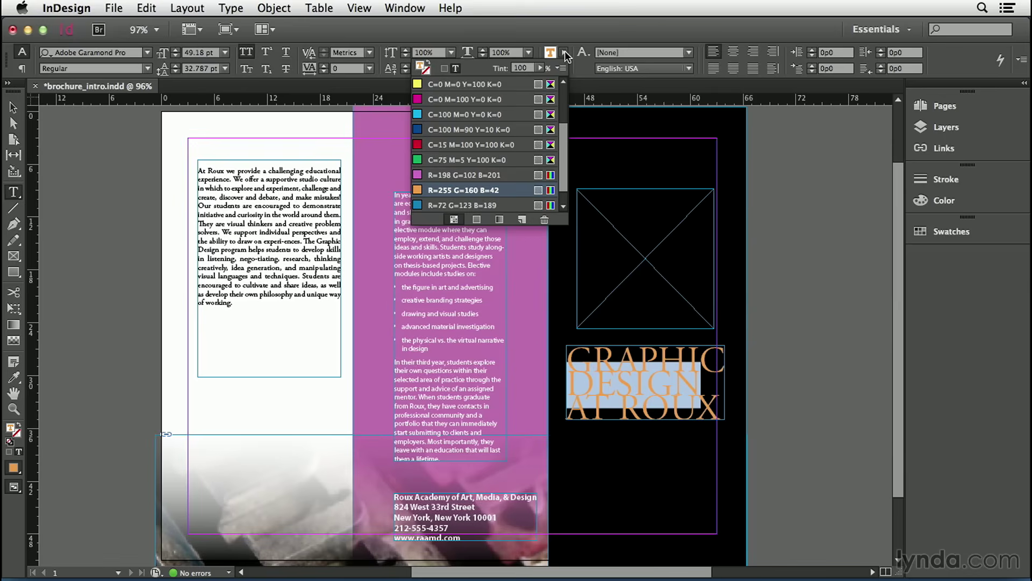
left_click(467, 129)
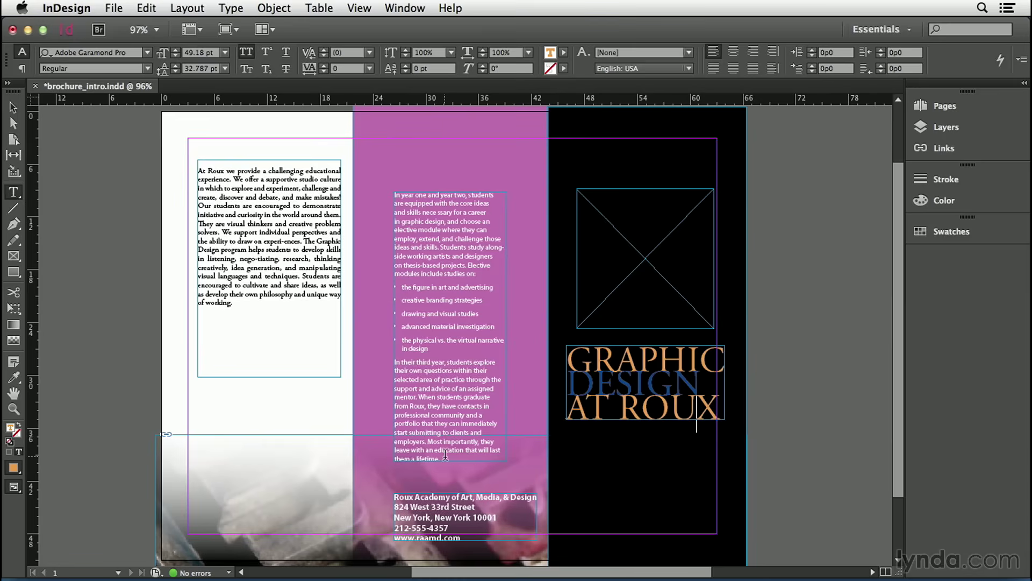
left_click_drag(428, 441, 440, 459)
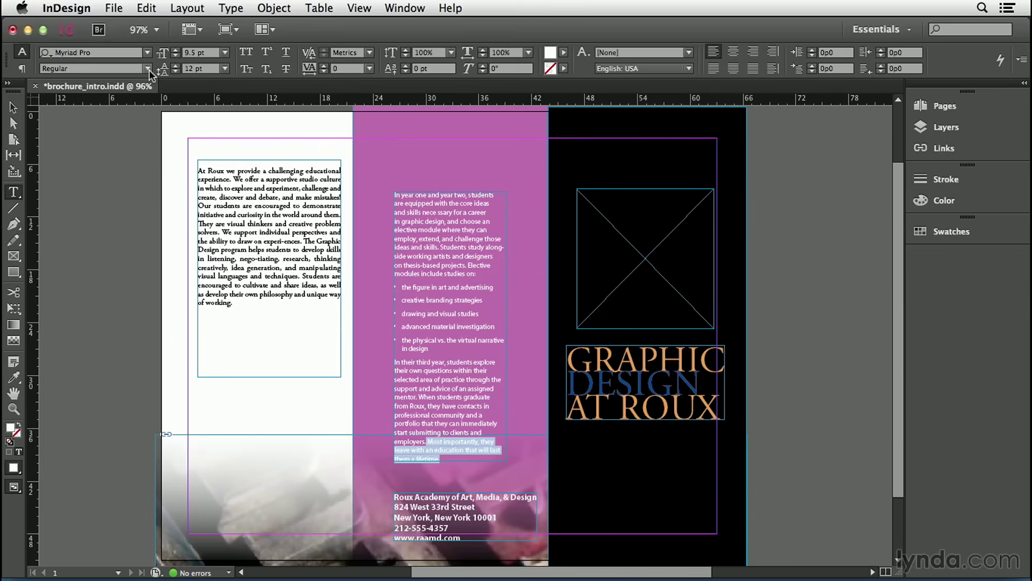
Set the selected sentence beginning 'Most importantly' in Italic
left_click(147, 69)
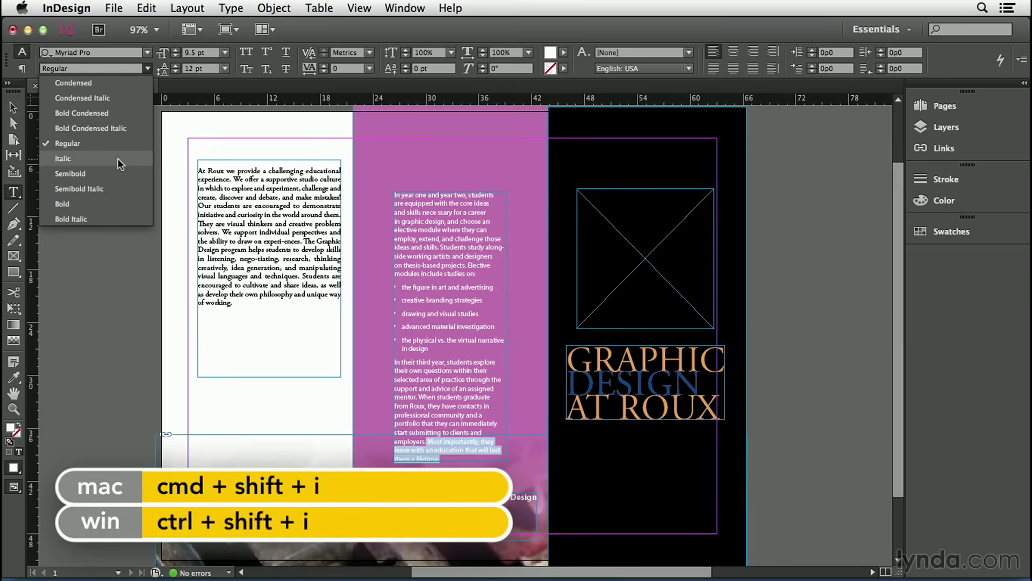
left_click(64, 158)
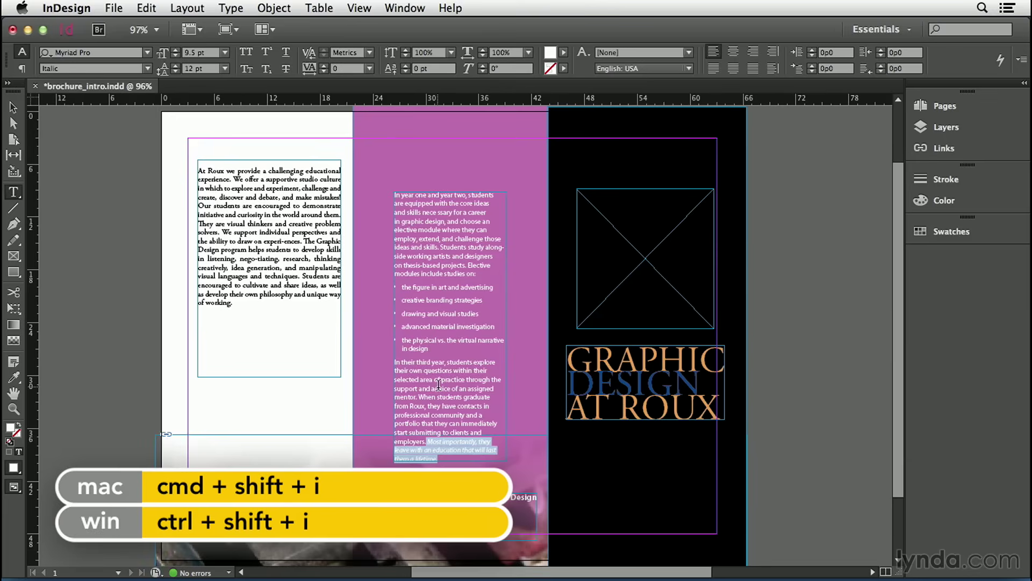